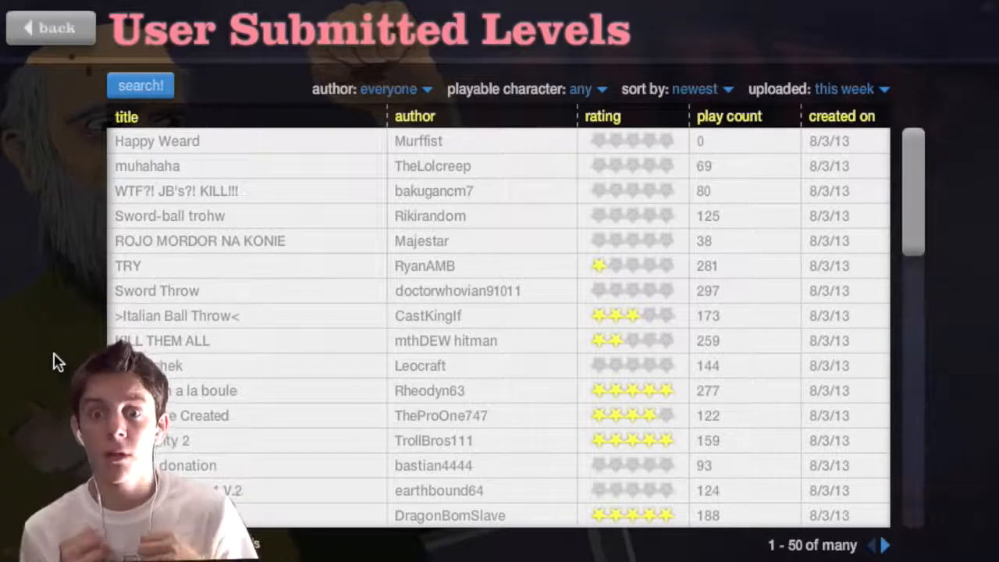
mouse_move(140, 272)
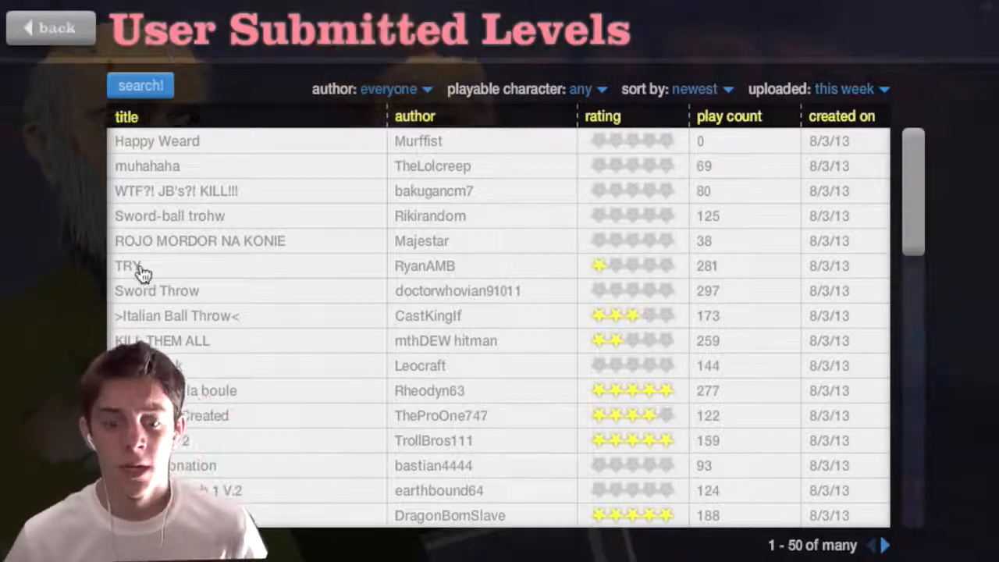
Scroll the user-submitted levels and expand Arlemchek, a segway guy level rated 0.00/5.
scroll("down", 3)
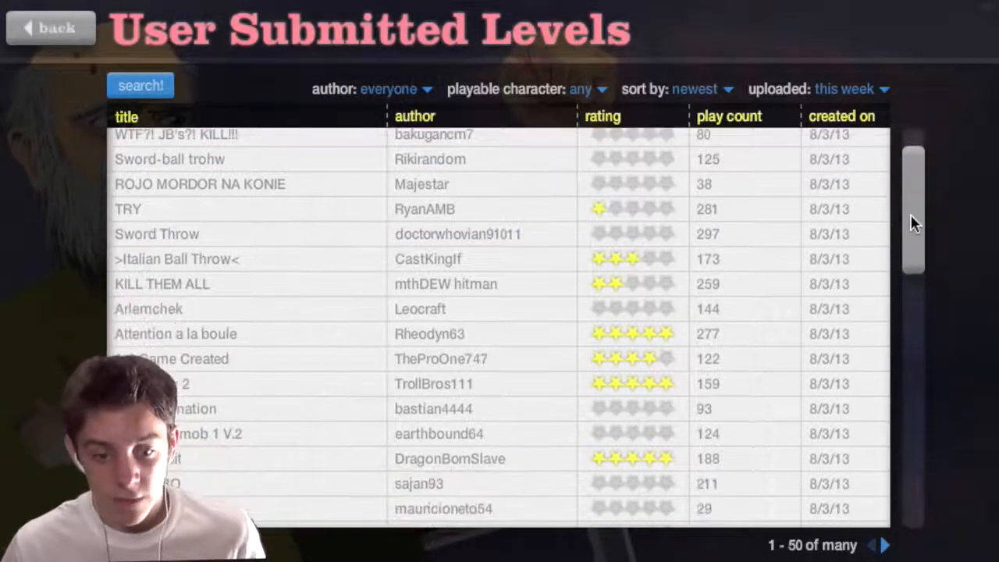
mouse_move(256, 312)
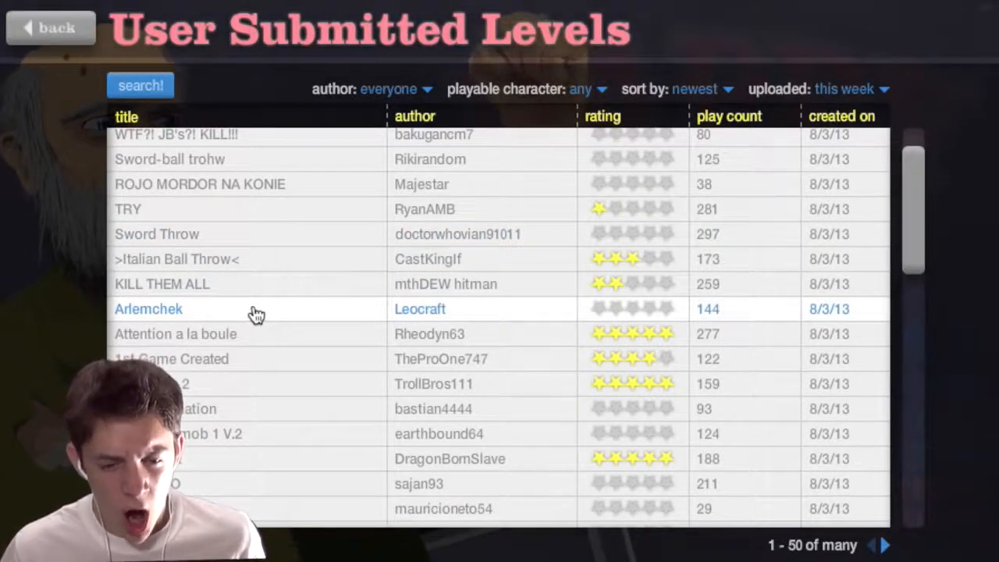
left_click(156, 309)
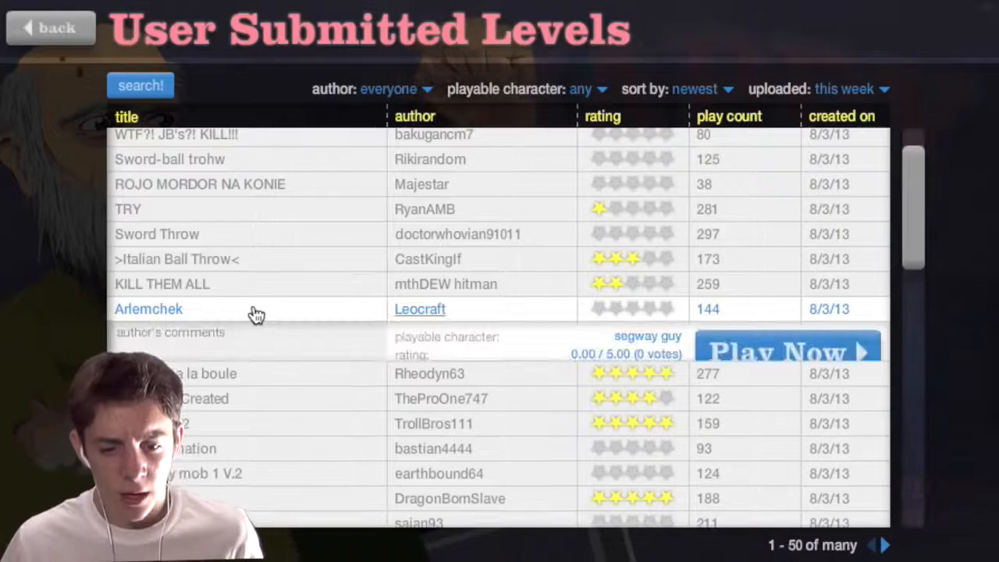
left_click(787, 349)
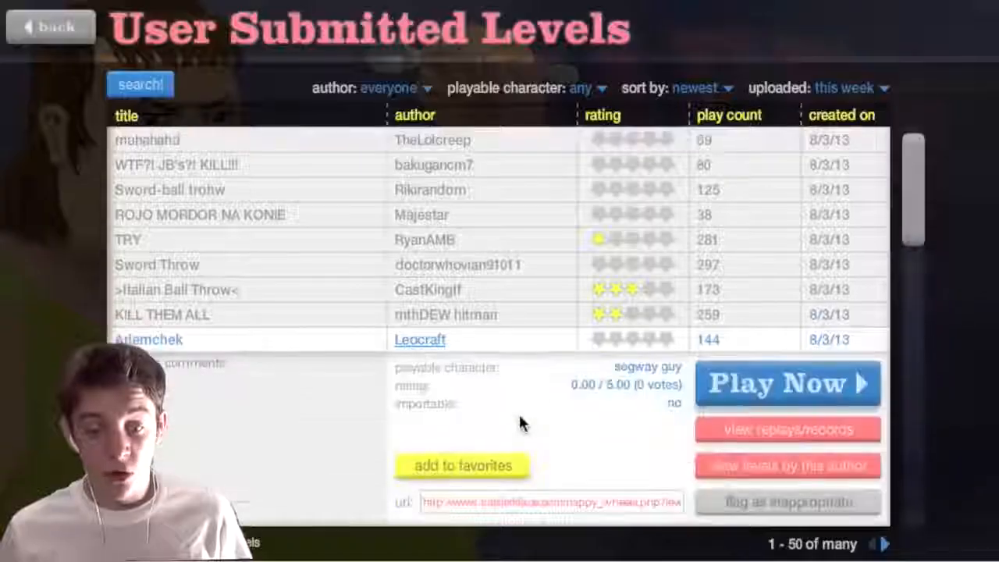
Expand the horror 3 (comedy) level further down the list, rated 5.00/5.
left_click(786, 383)
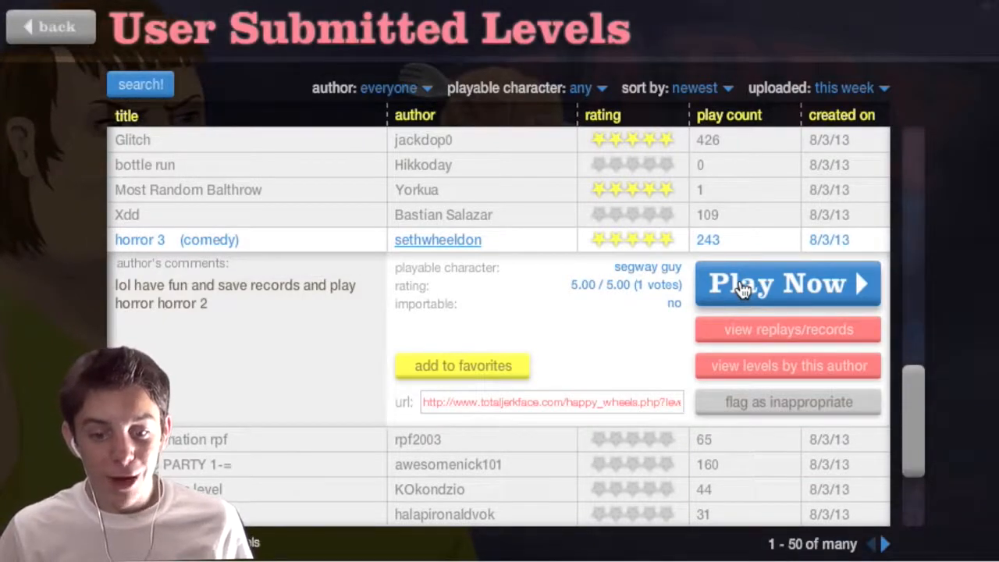
Play horror 3 (comedy) to the finish flag, winning in 25.33 seconds.
left_click(787, 284)
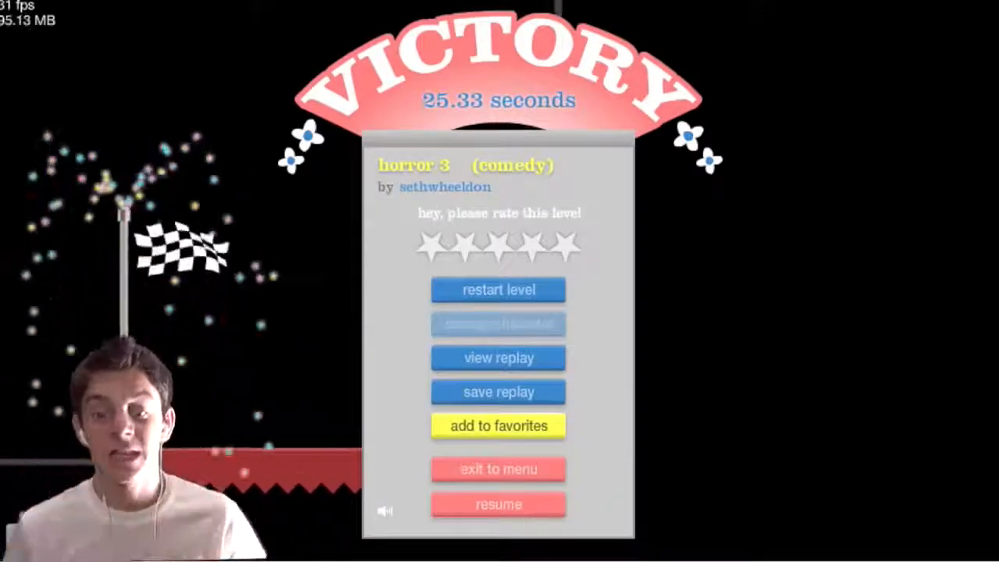
Leave the Victory screen and expand jellycat's Noooo Santa! level (Santa Claus, 0/5).
left_click(498, 469)
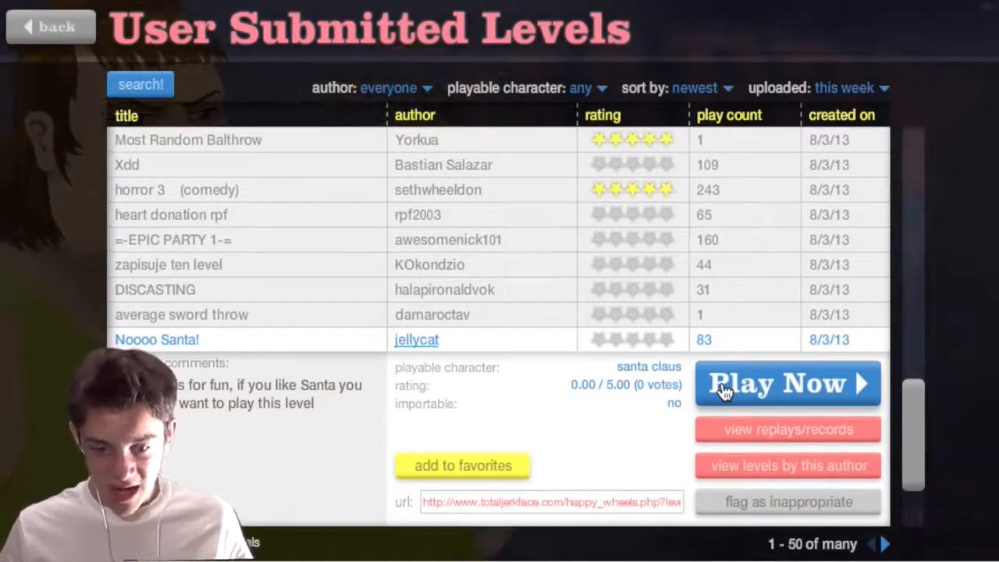
Choose a rider, play Sword Throw 1.7, then exit back to the level list.
left_click(786, 384)
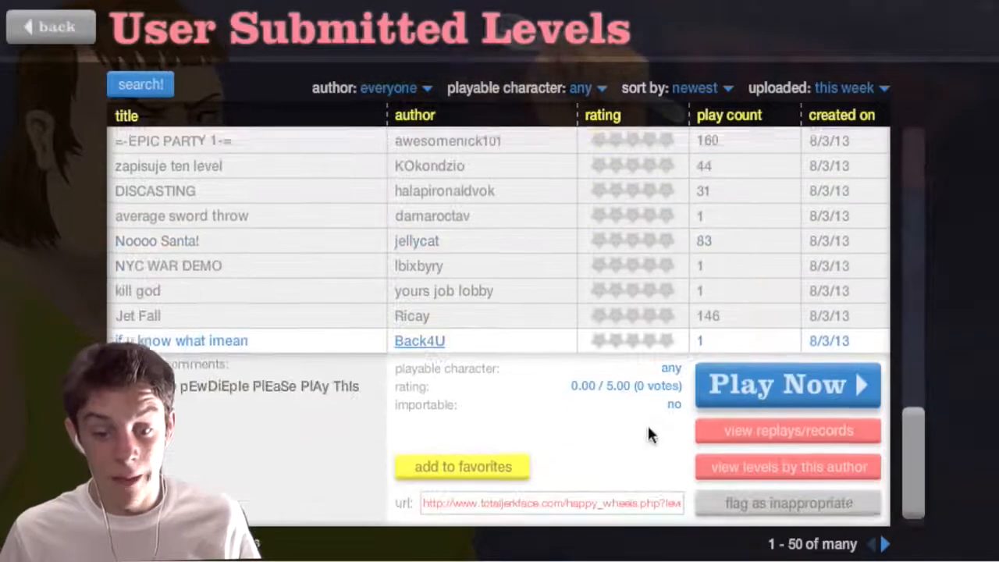
mouse_move(776, 392)
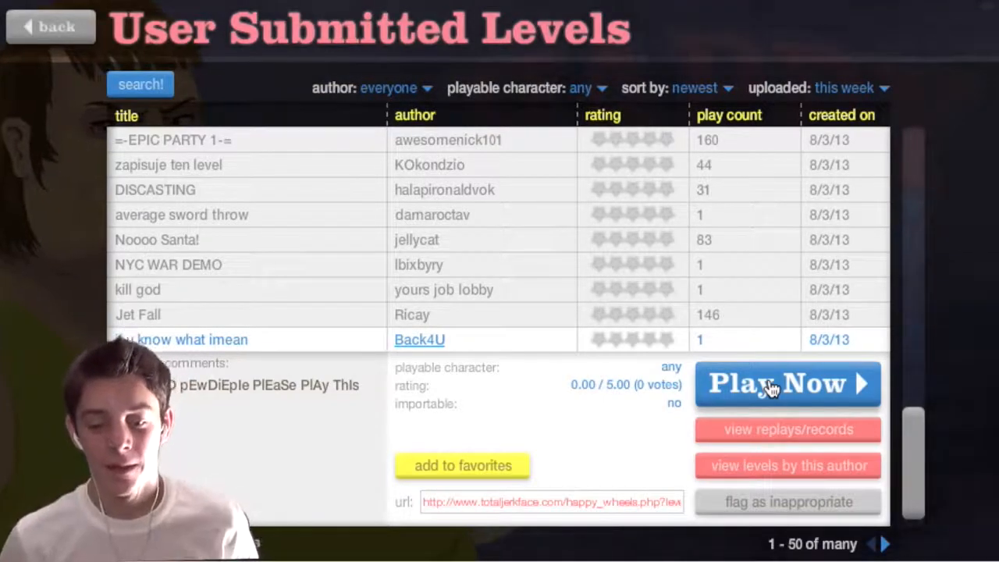
left_click(787, 384)
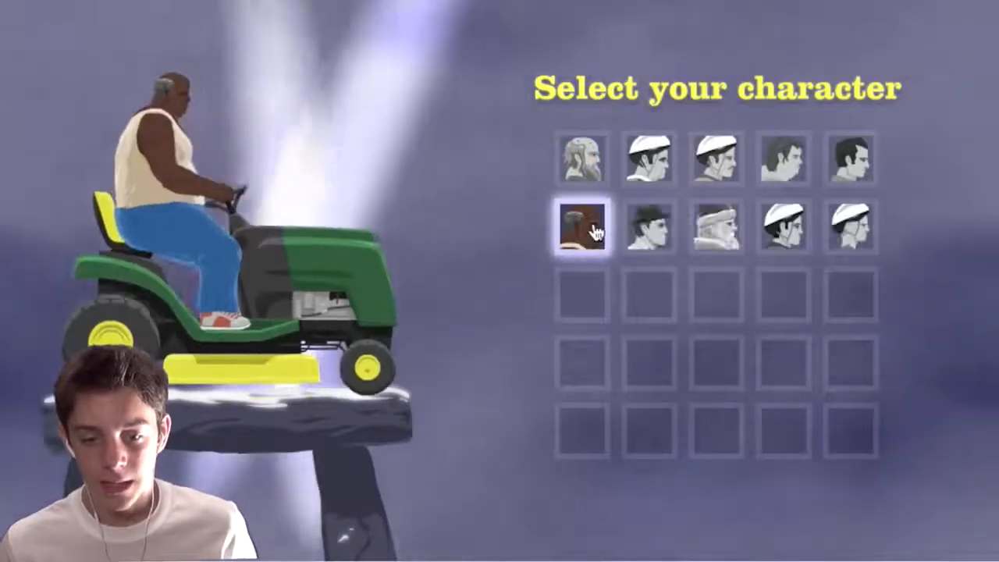
left_click(583, 229)
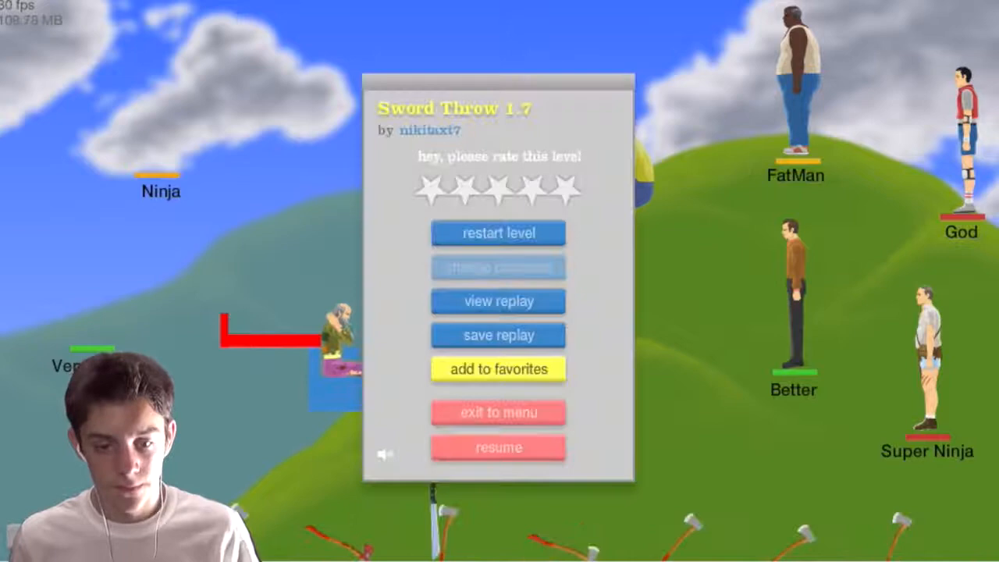
left_click(498, 447)
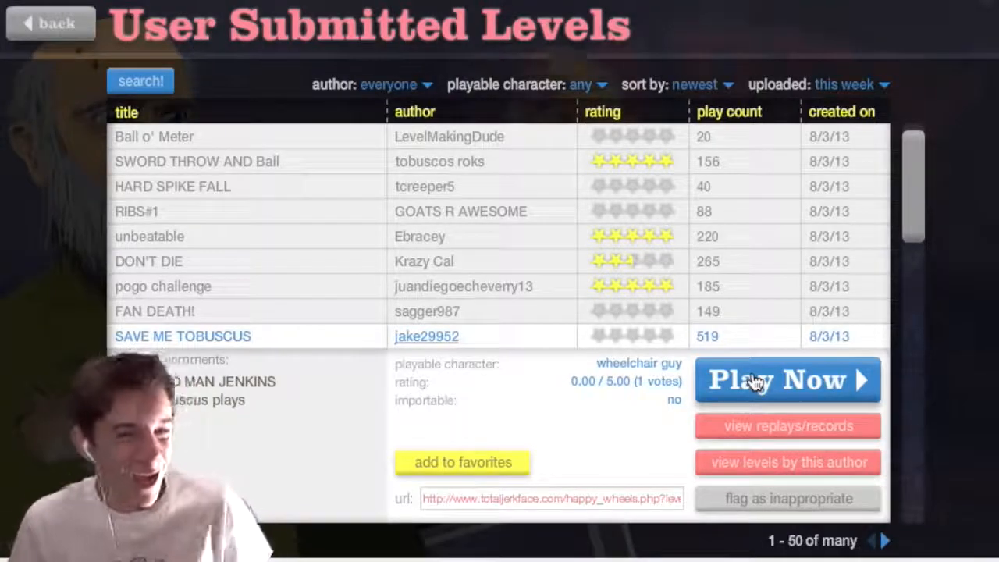
Play the Jetpack level, boosting with space until the wheelchair guy crashes.
left_click(787, 380)
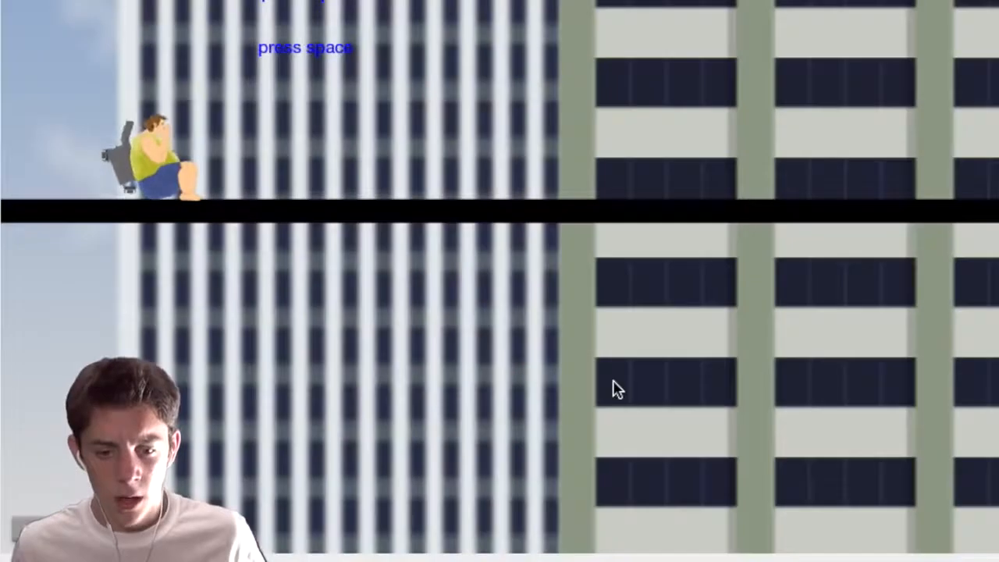
key("space")
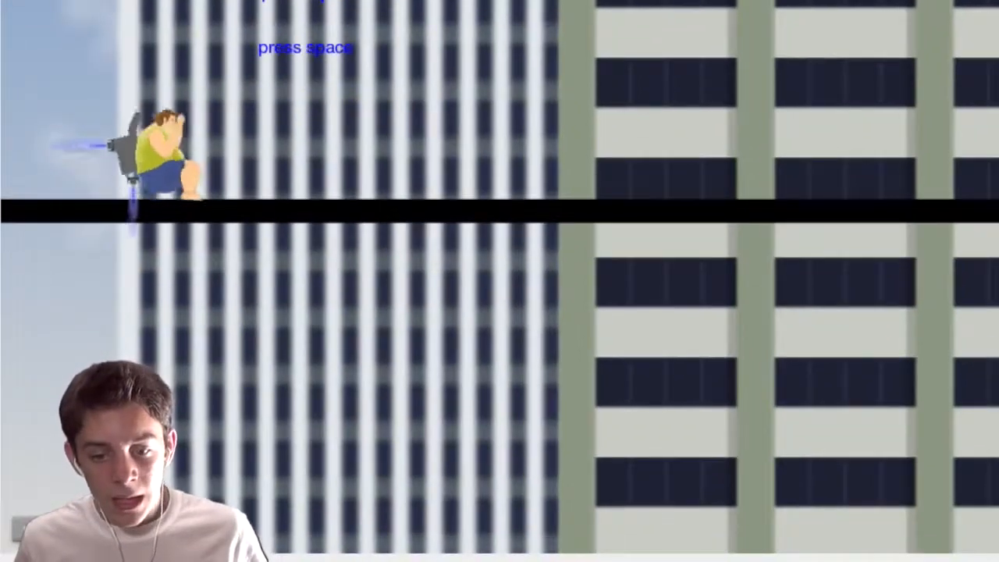
key("space")
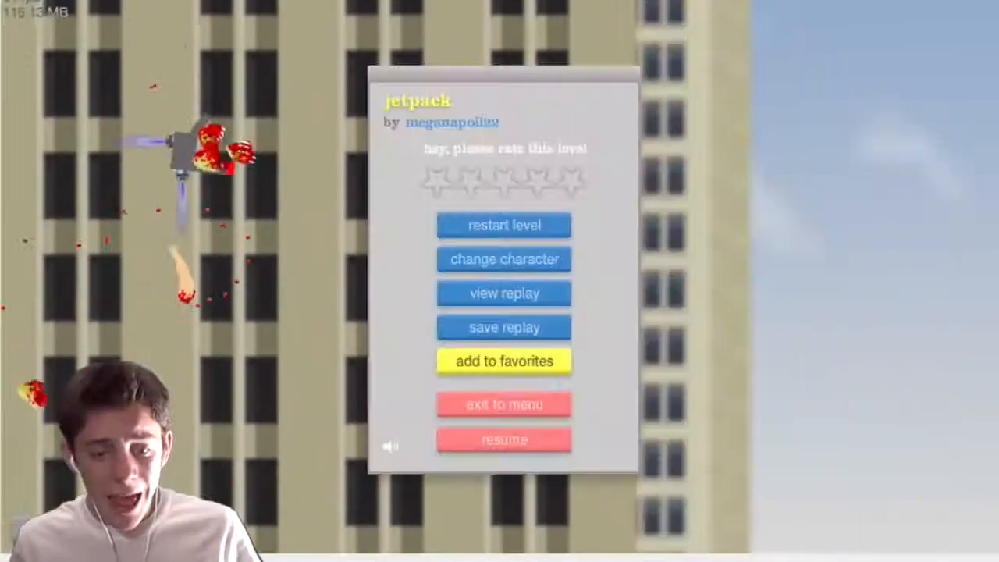
Exit Jetpack and expand awesomenick101's =-EPIC PARTY 1-= level in the browser.
left_click(504, 440)
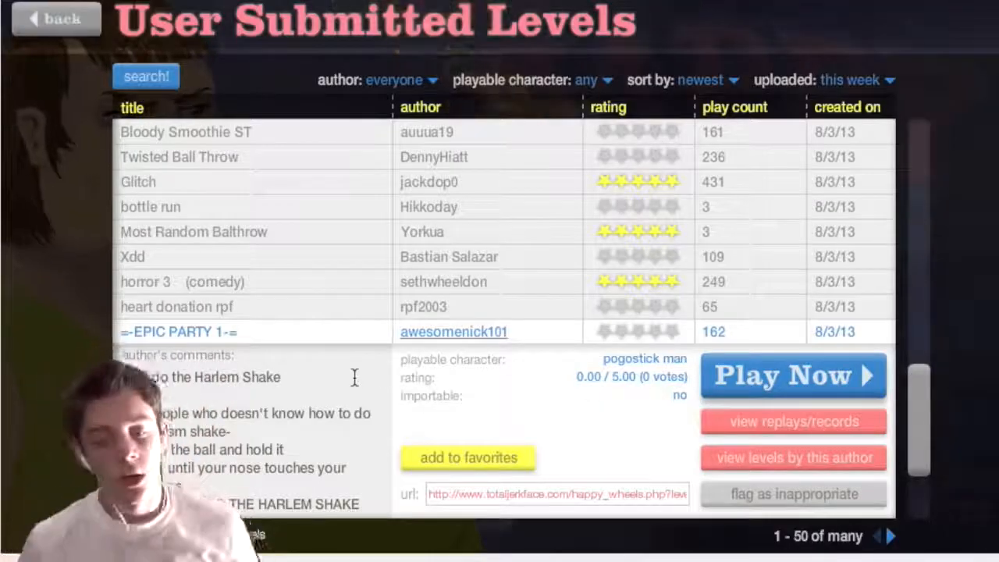
Play =-EPIC PARTY 1-=, then expand Yorkua's Most Random Balthrow (moped couple, 5/5).
left_click(792, 376)
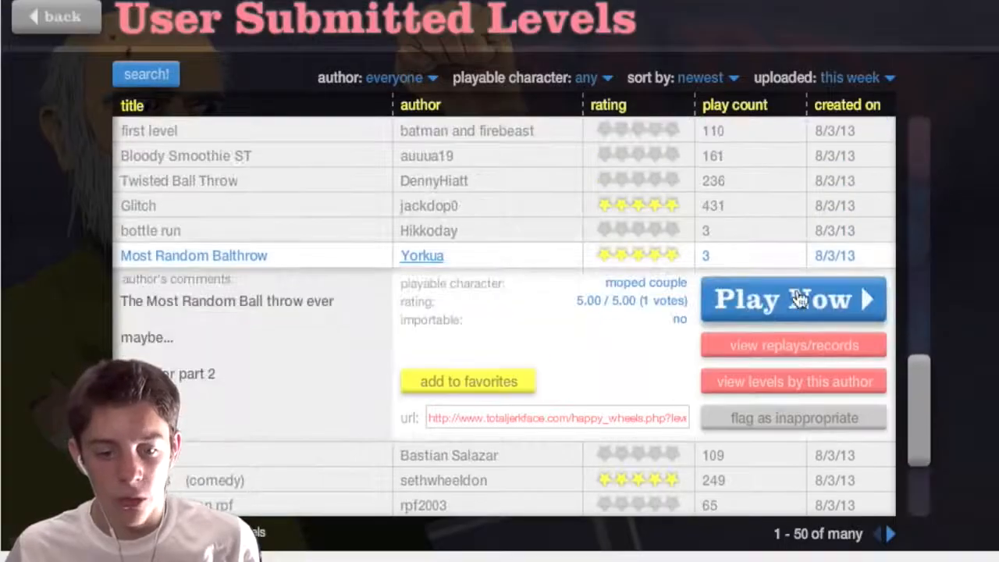
Play Most Random Balthrow once, then restart it from the beginning.
left_click(793, 299)
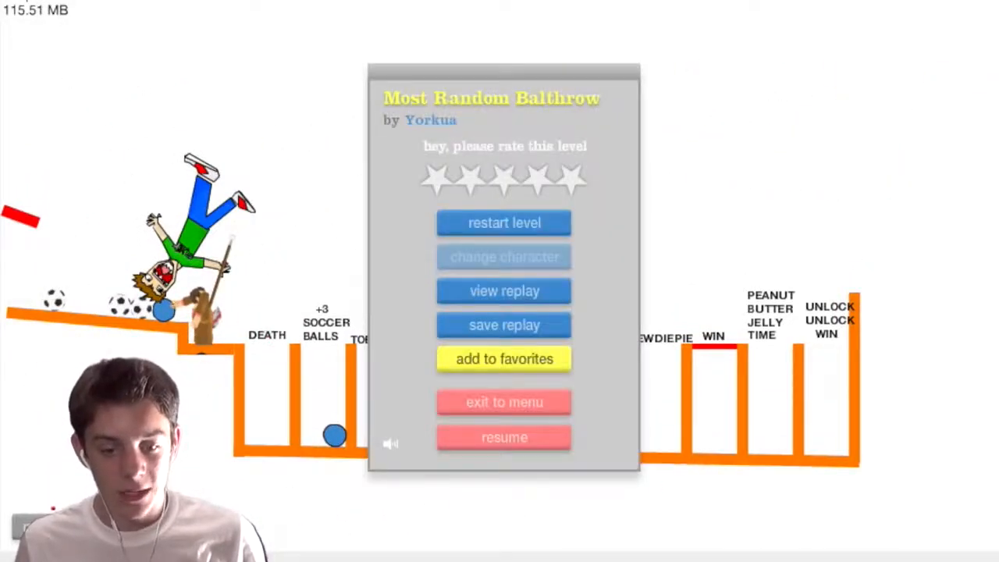
left_click(503, 437)
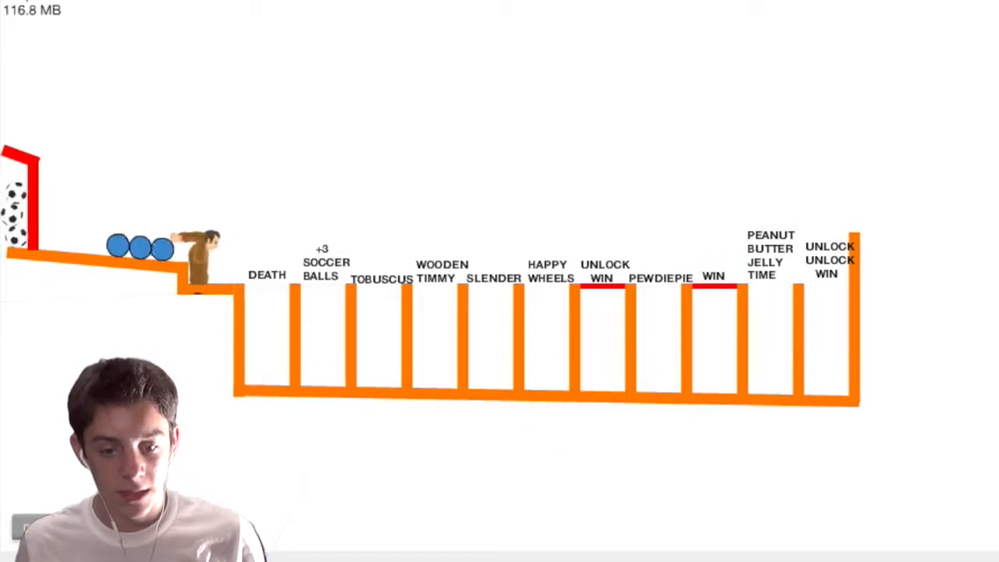